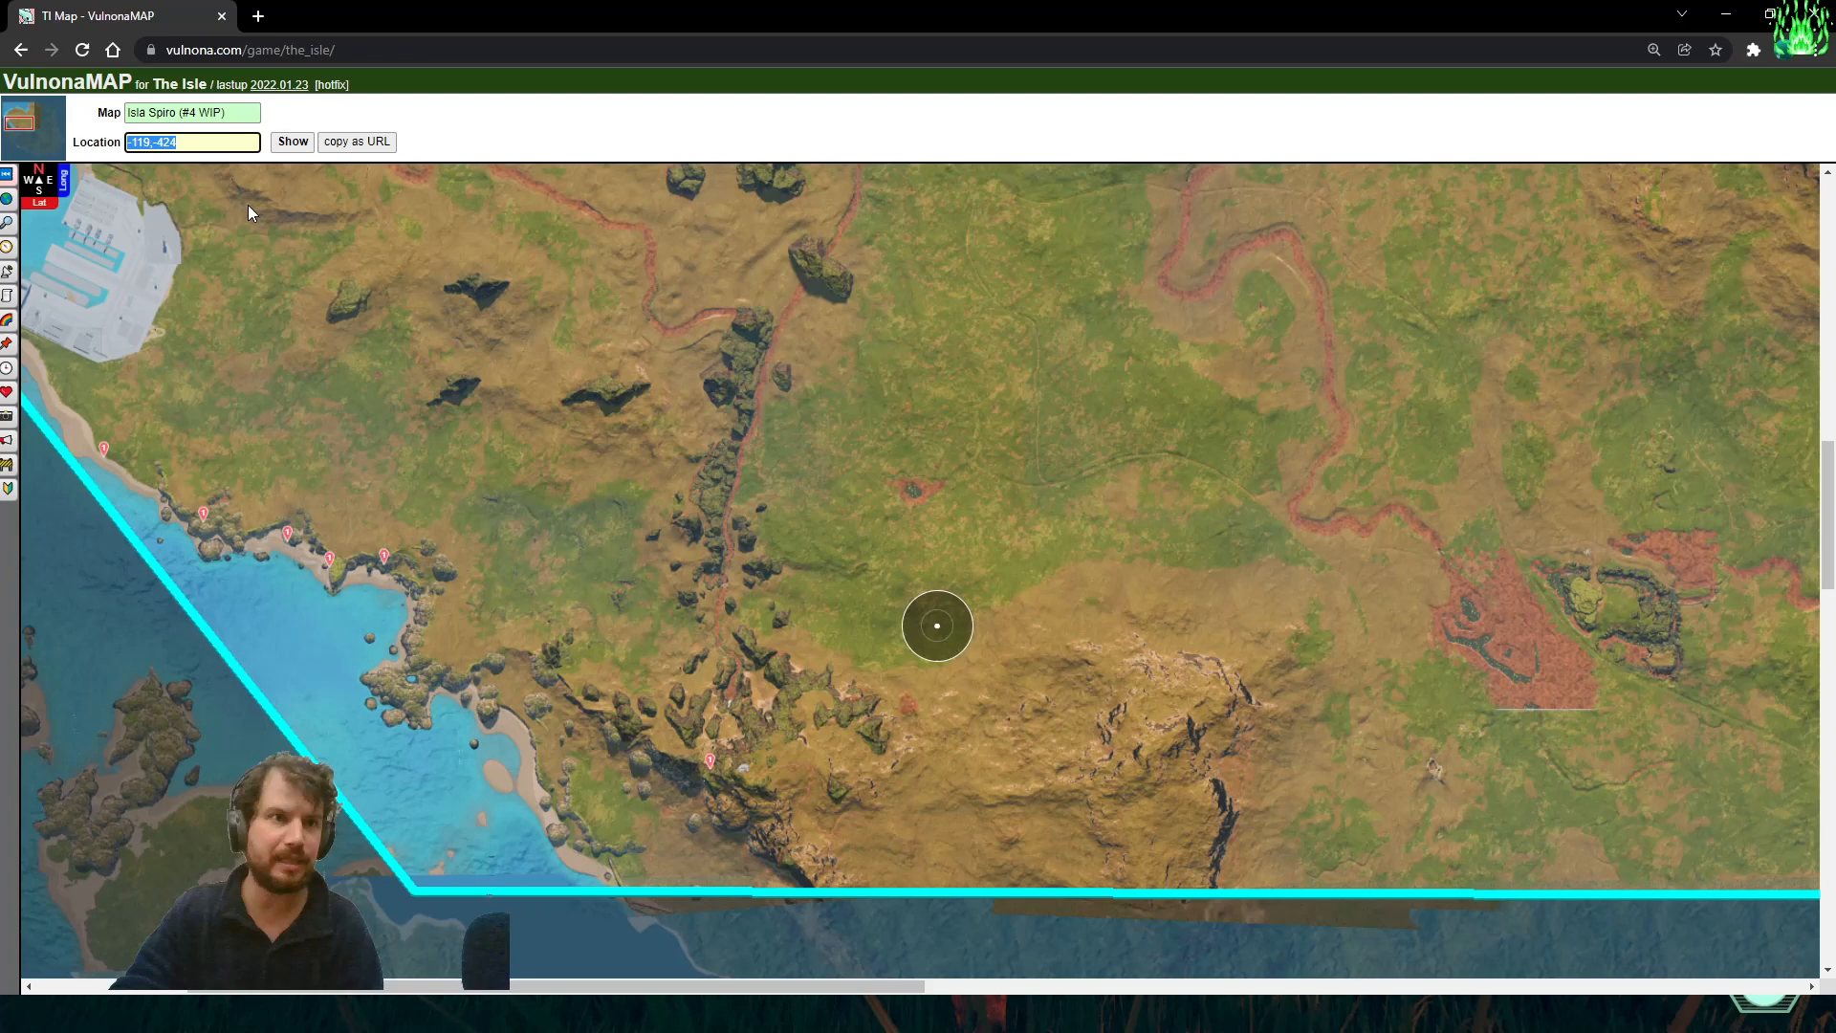
Mark the pasted location -119,-424 on the Isla Spiro map
{"action": "left_click", "coordinate": [935, 625]}
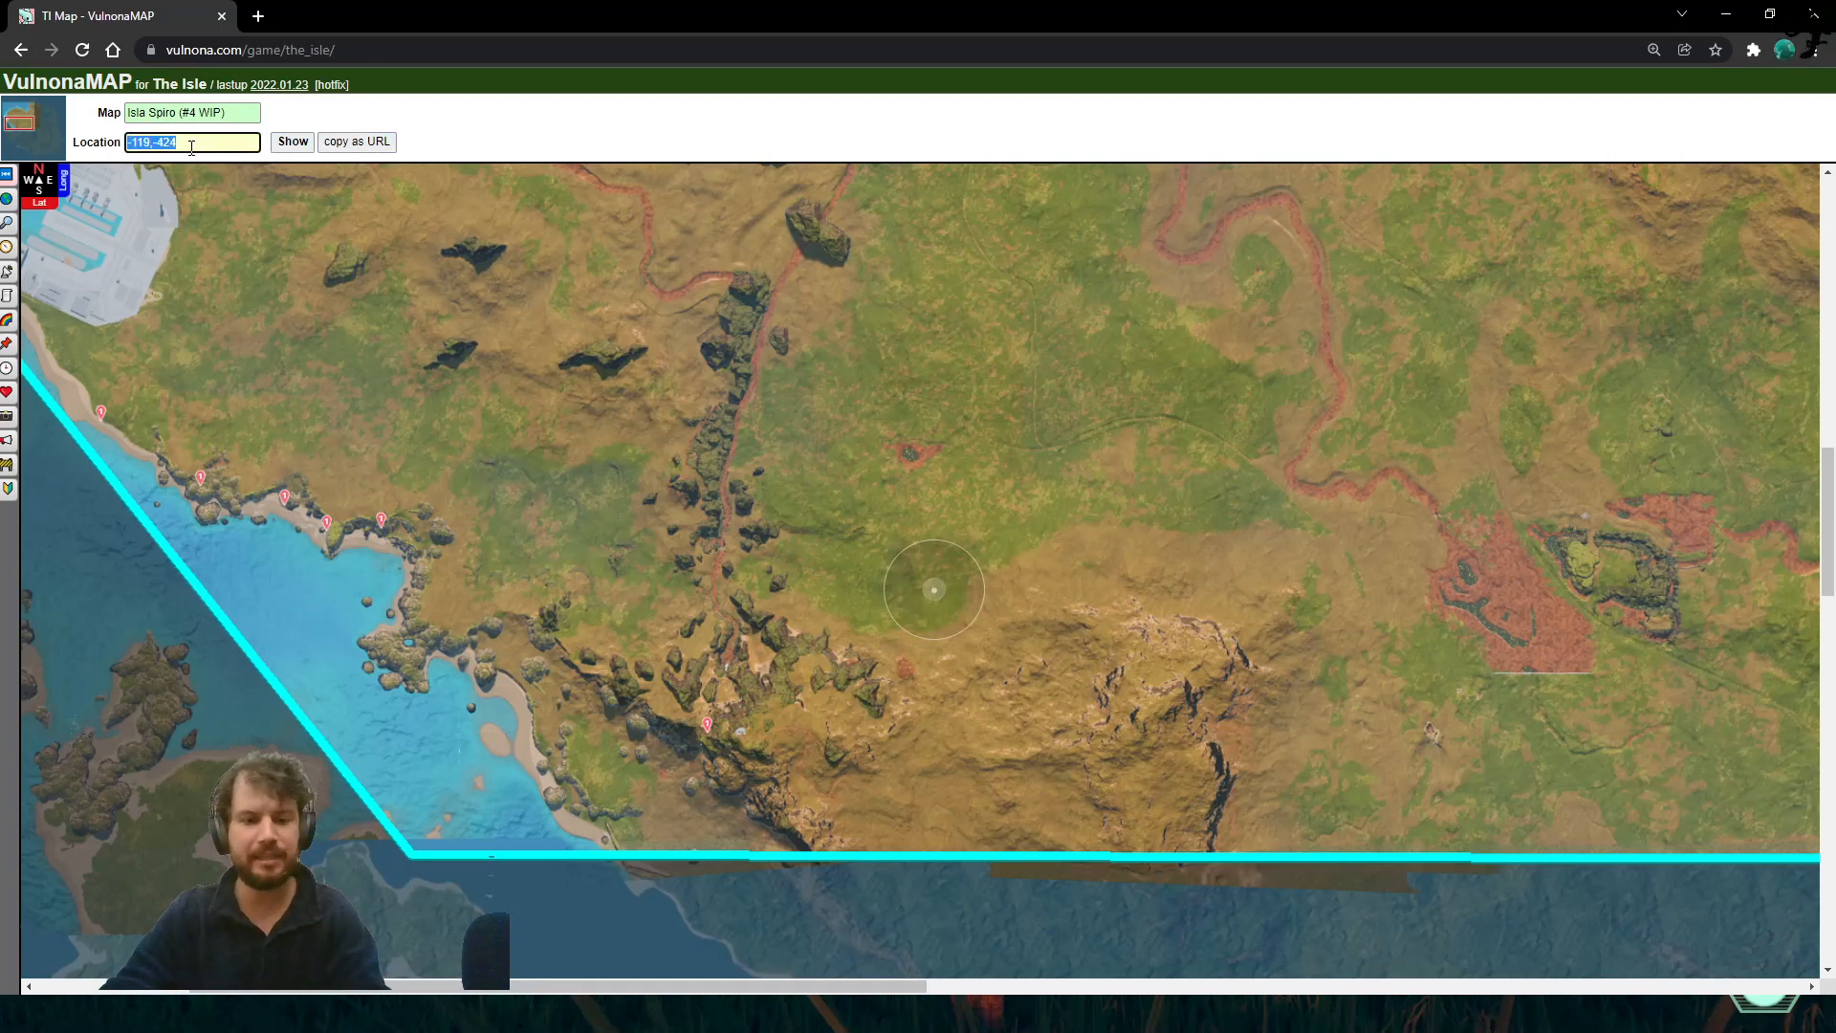
{"action": "left_click", "coordinate": [293, 142]}
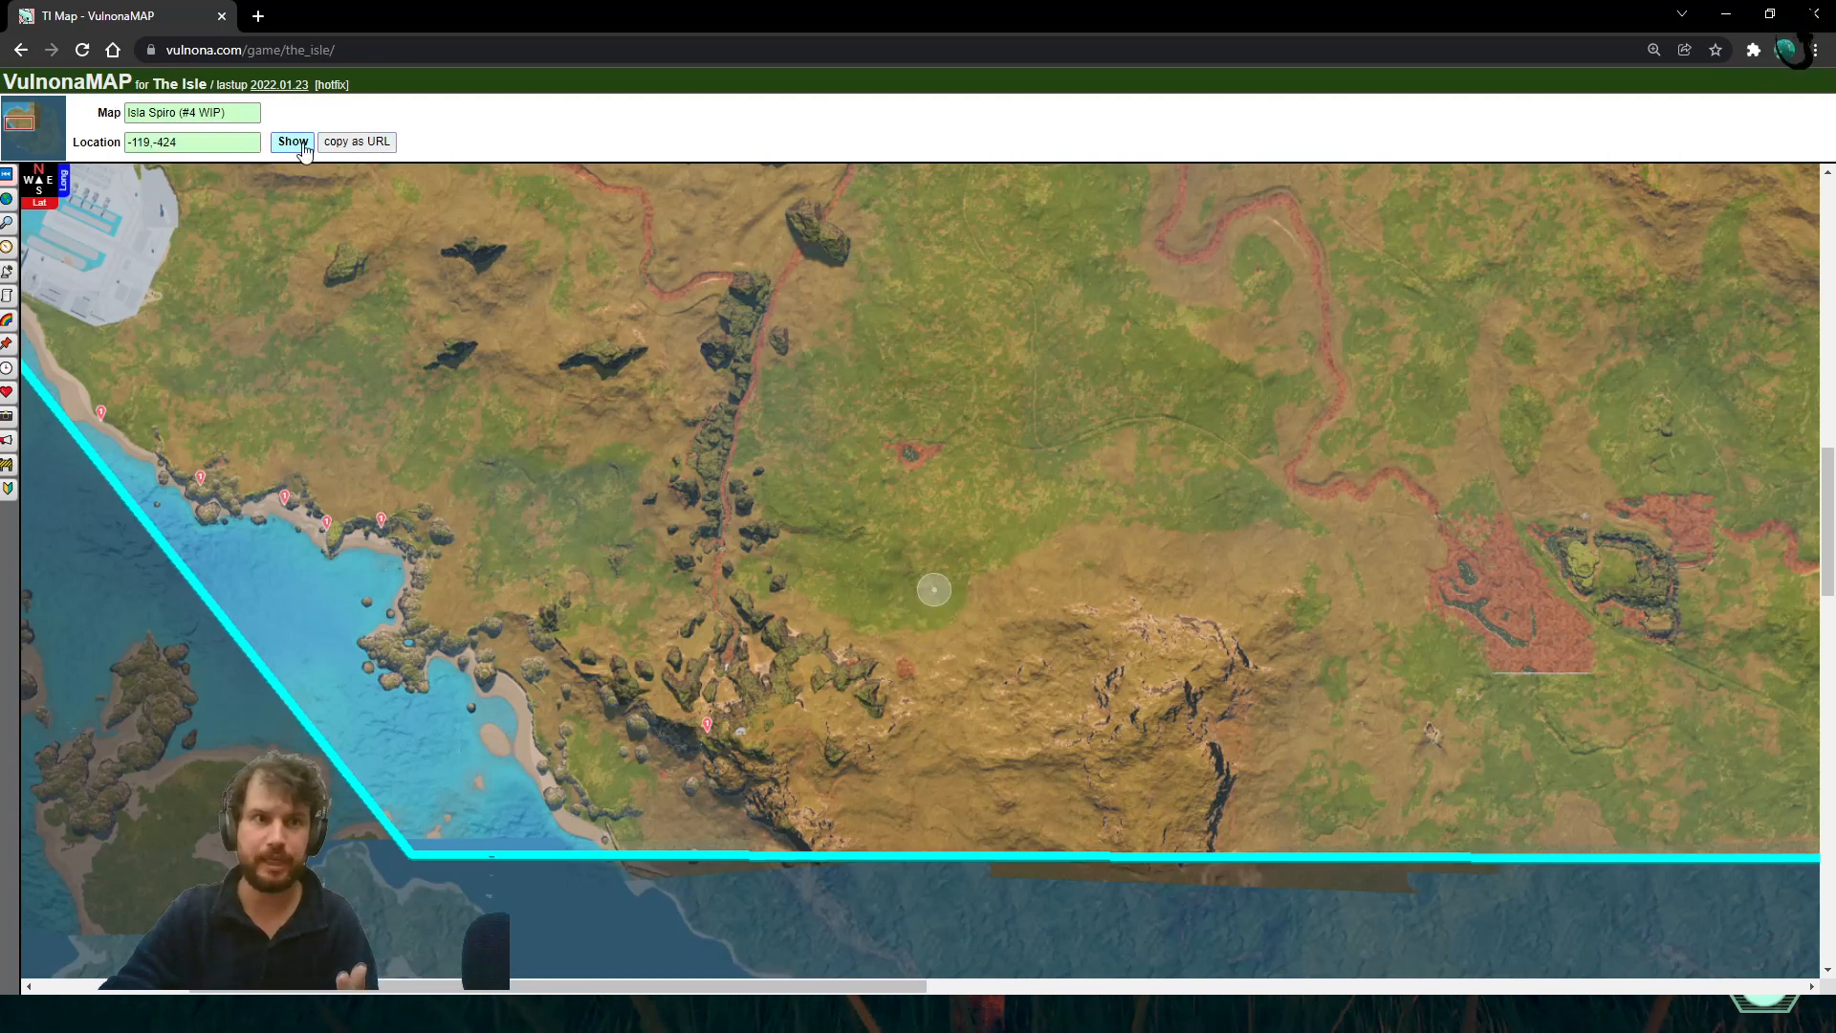
{"action": "left_click", "coordinate": [292, 141]}
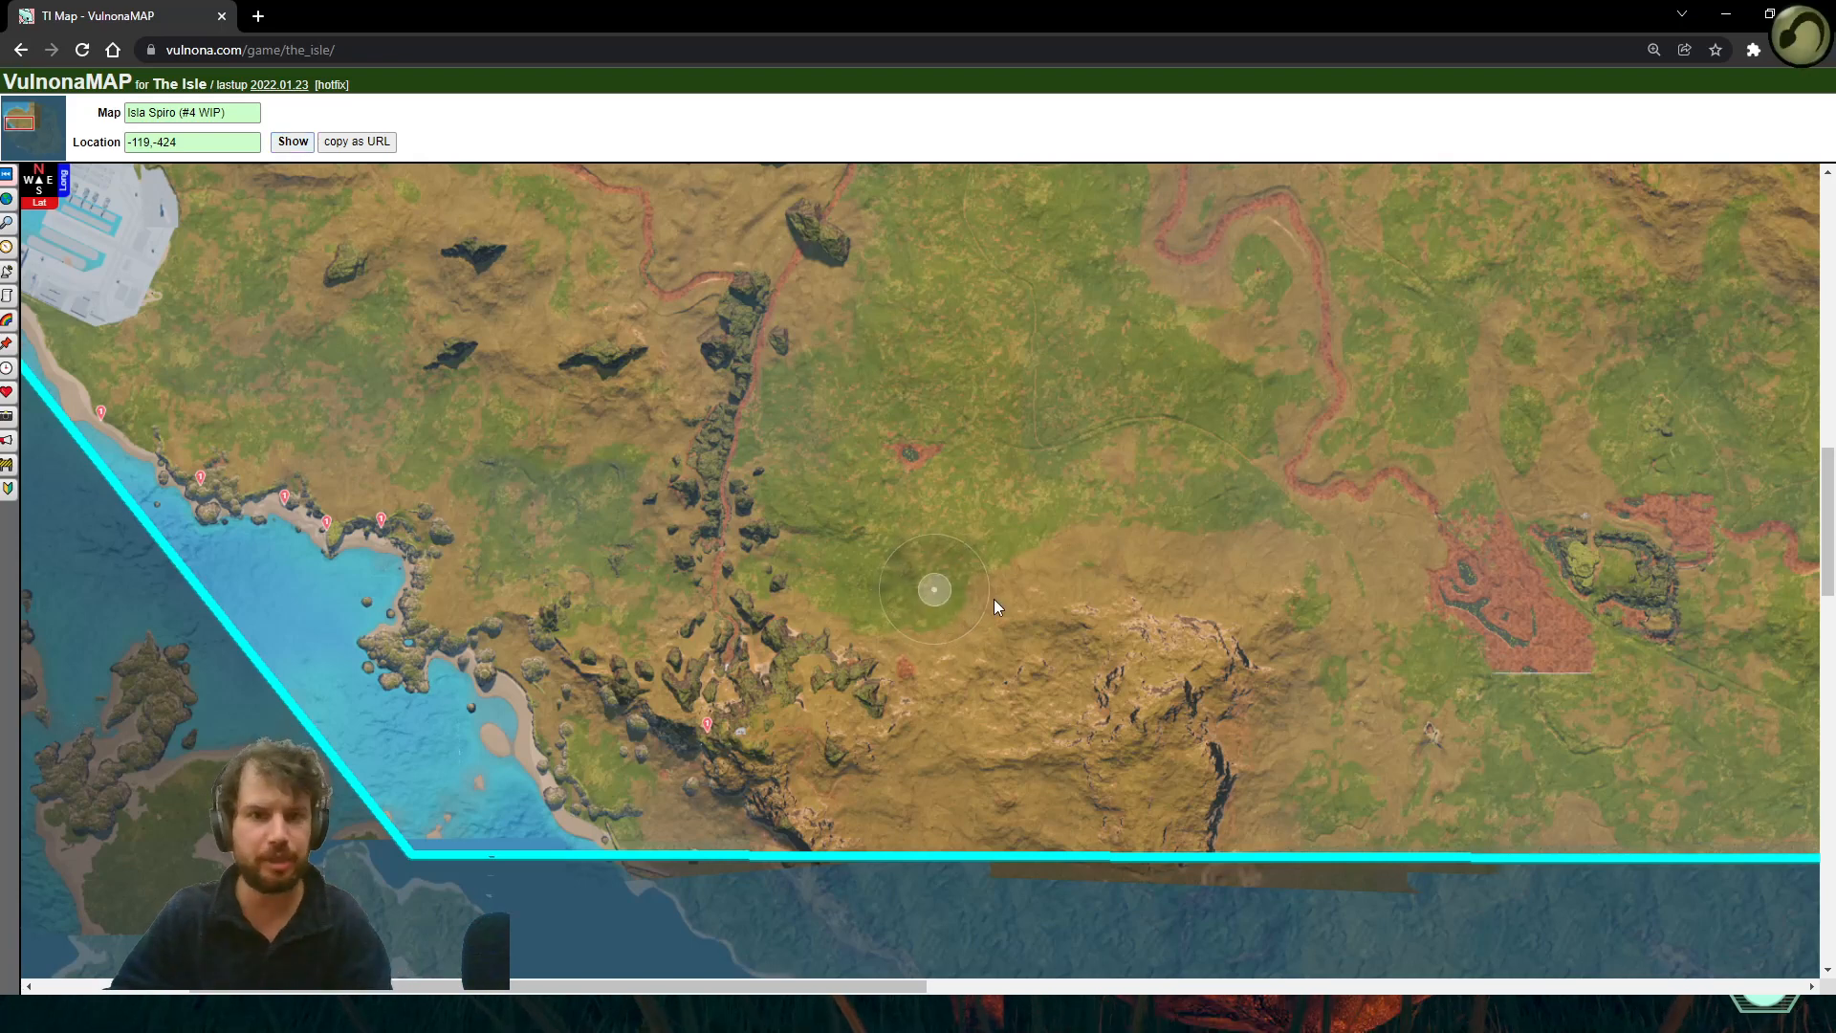
{"action": "mouse_move", "coordinate": [905, 473]}
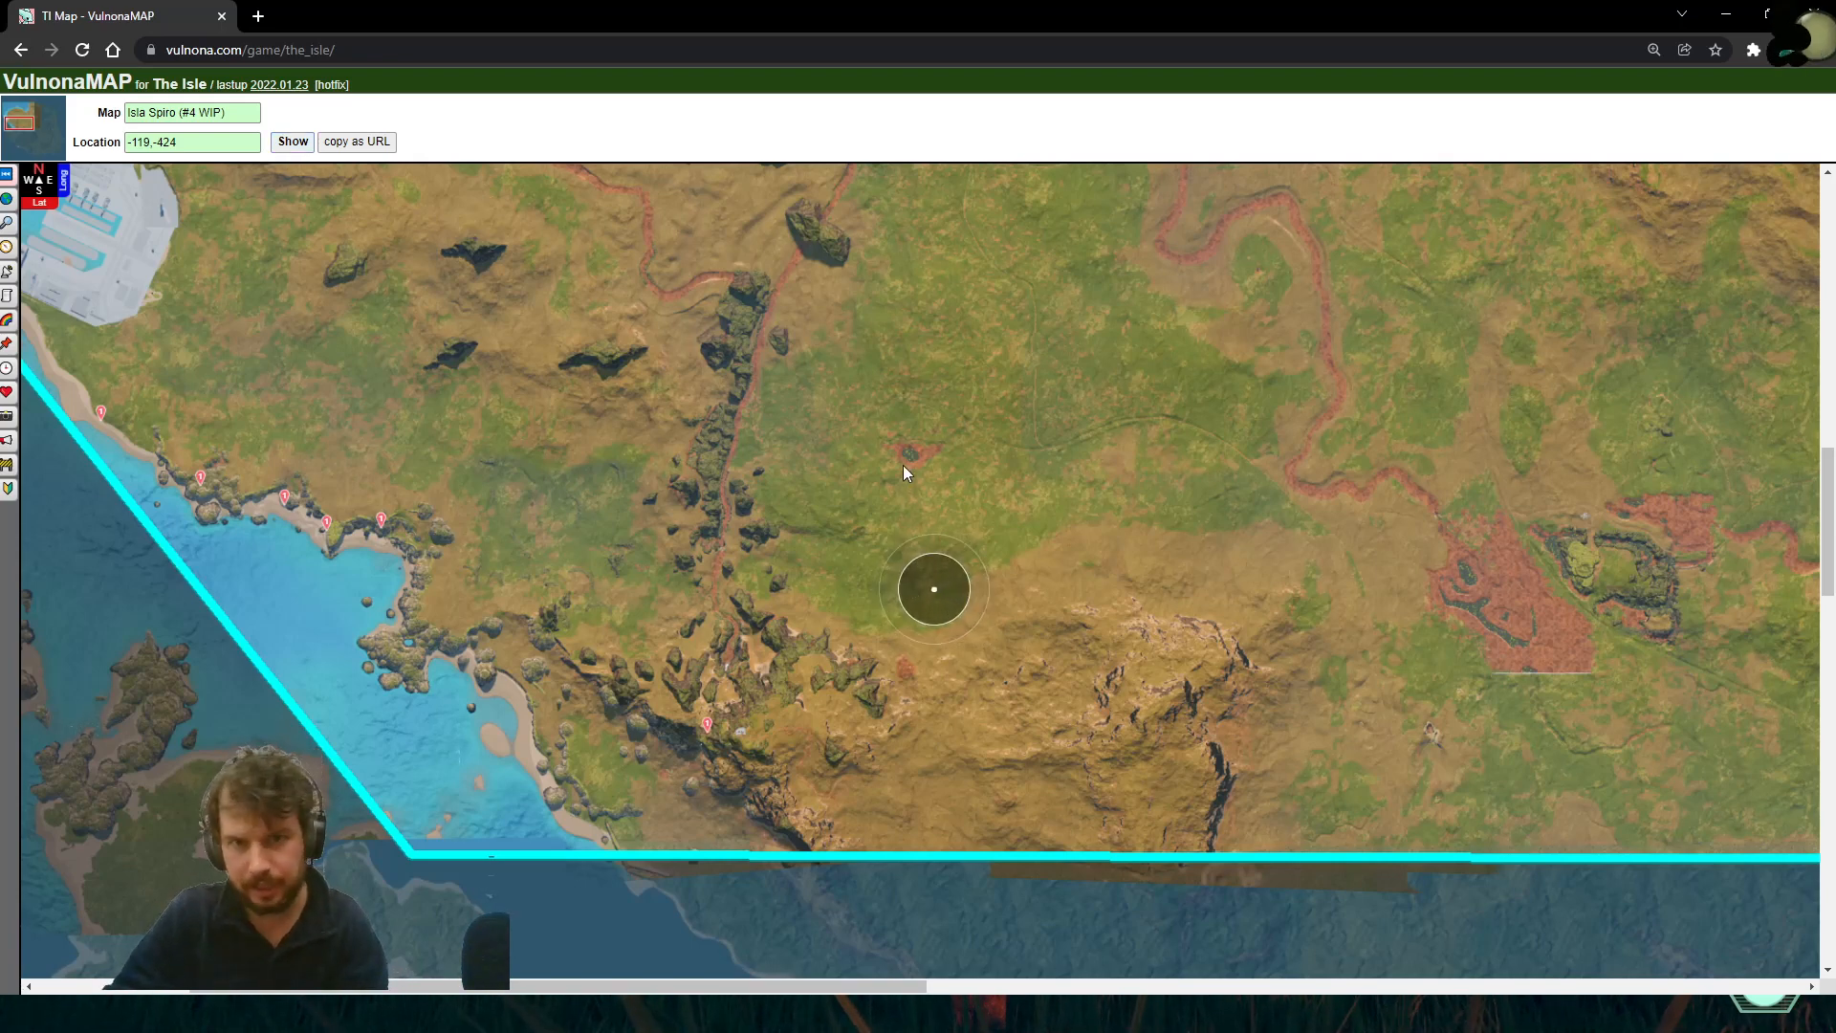
{"action": "mouse_move", "coordinate": [899, 475]}
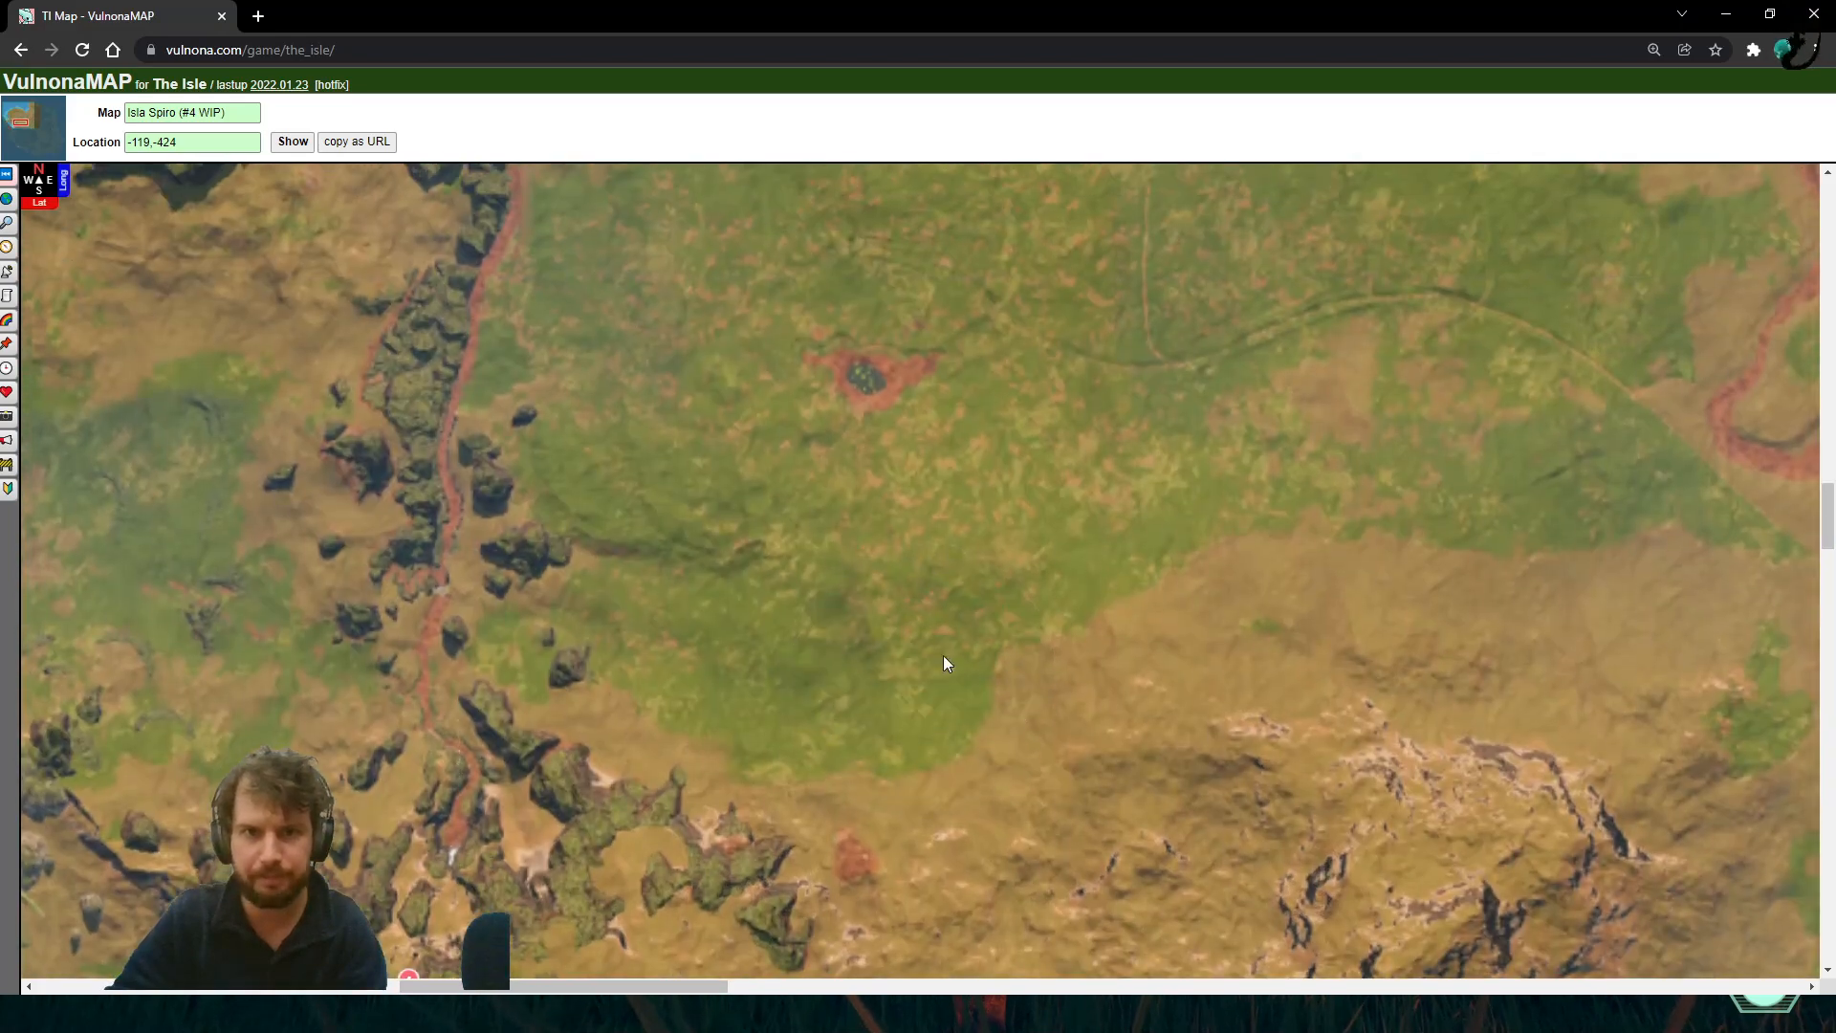
Re-show the -119,-424 marker, bringing up the whole Isla Spiro island view
{"action": "triple_click", "coordinate": [191, 141]}
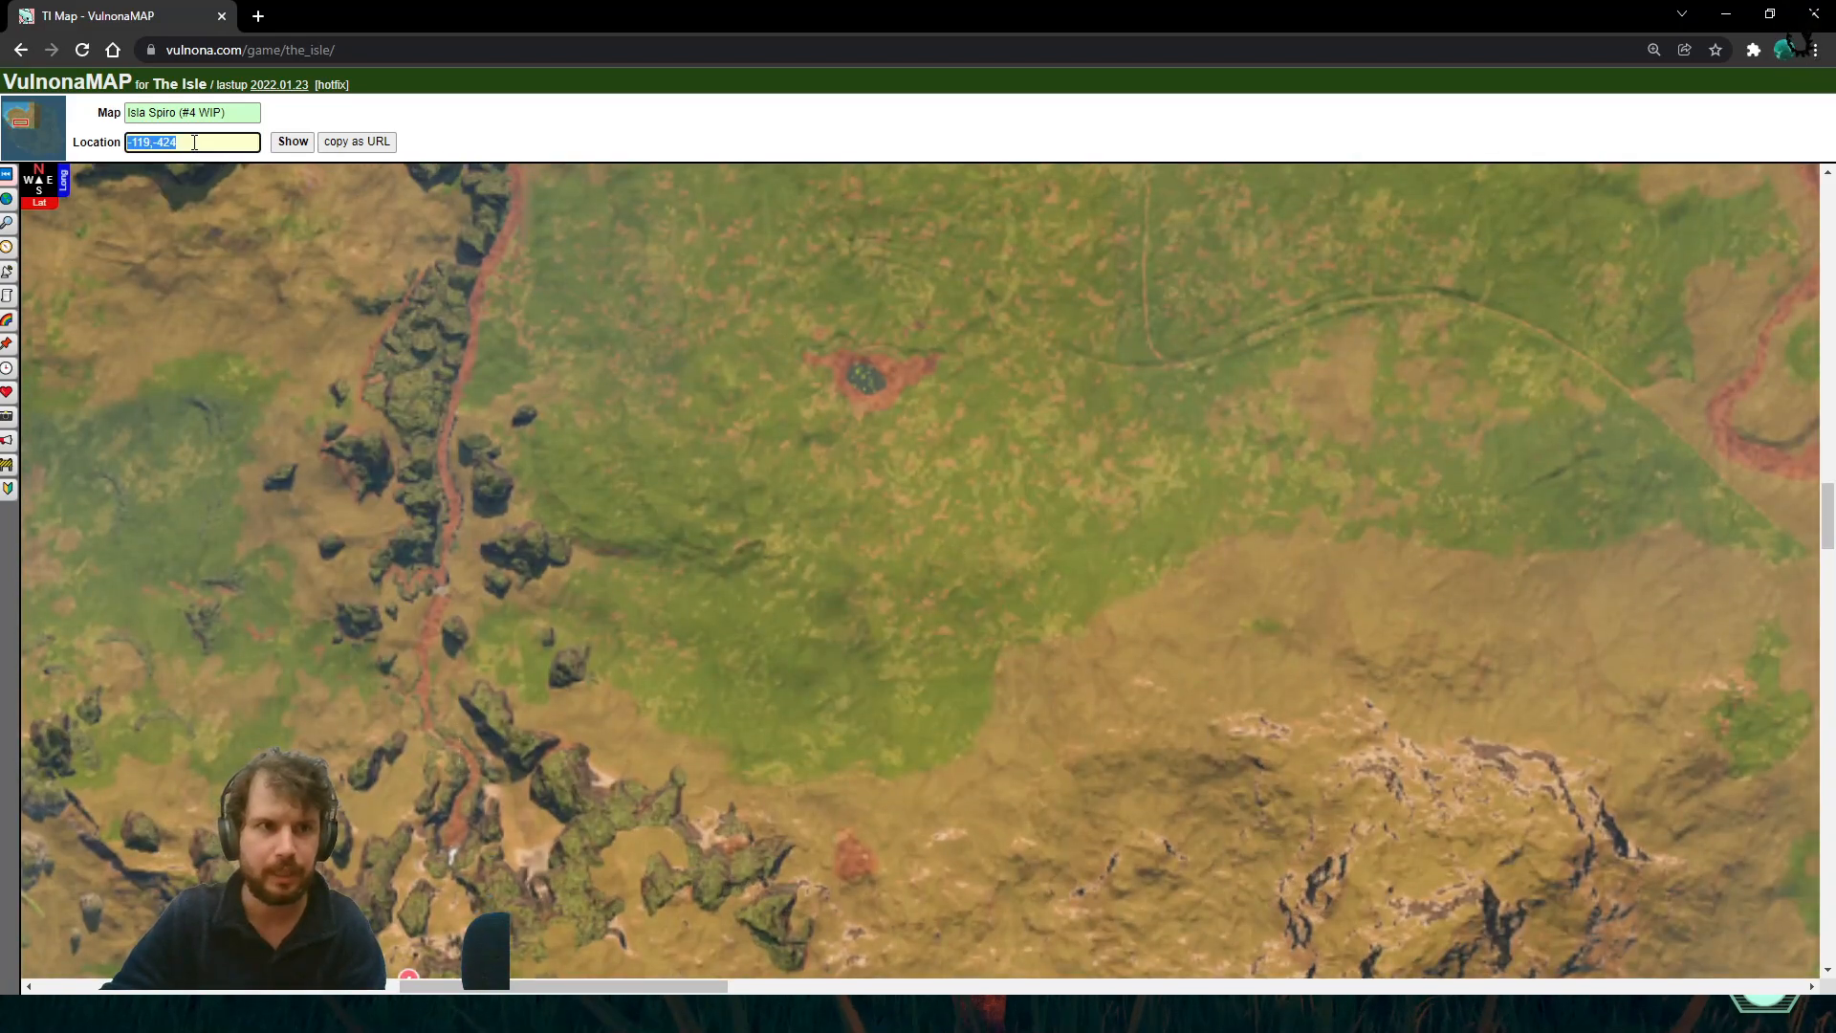
{"action": "left_click", "coordinate": [291, 141]}
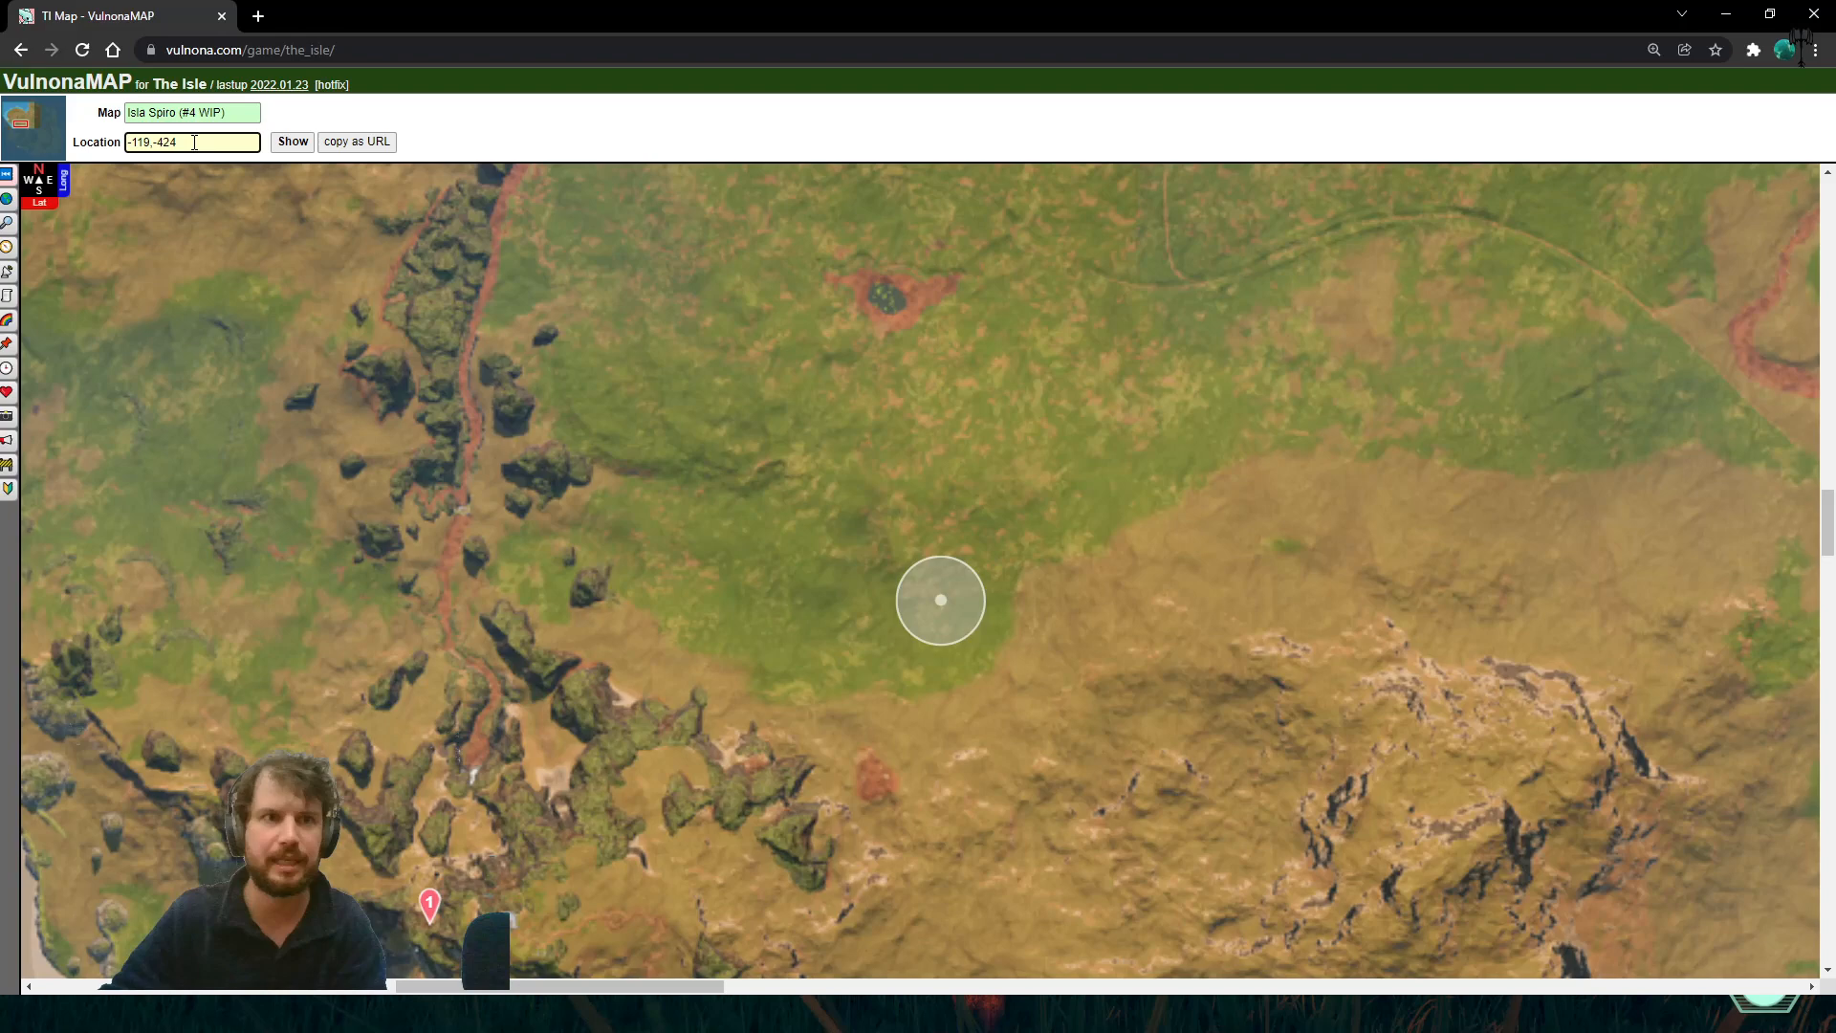
{"action": "left_click", "coordinate": [292, 142]}
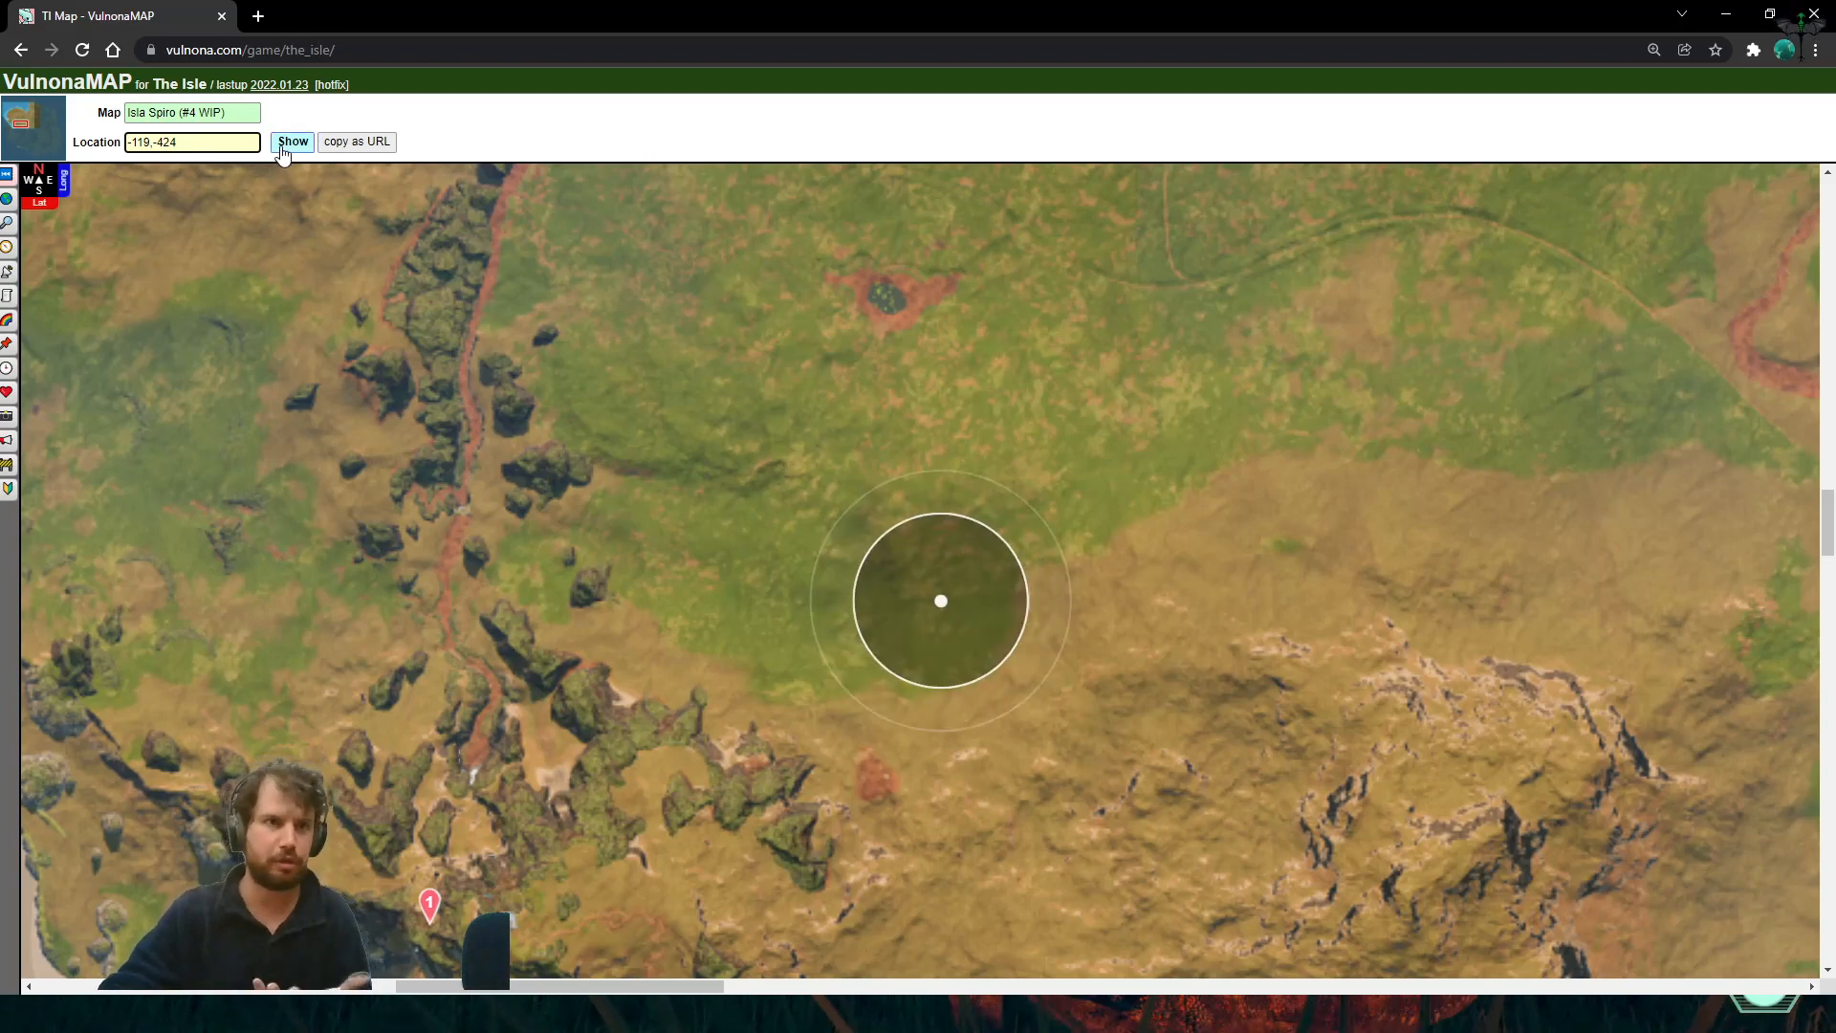
{"action": "left_click", "coordinate": [292, 142]}
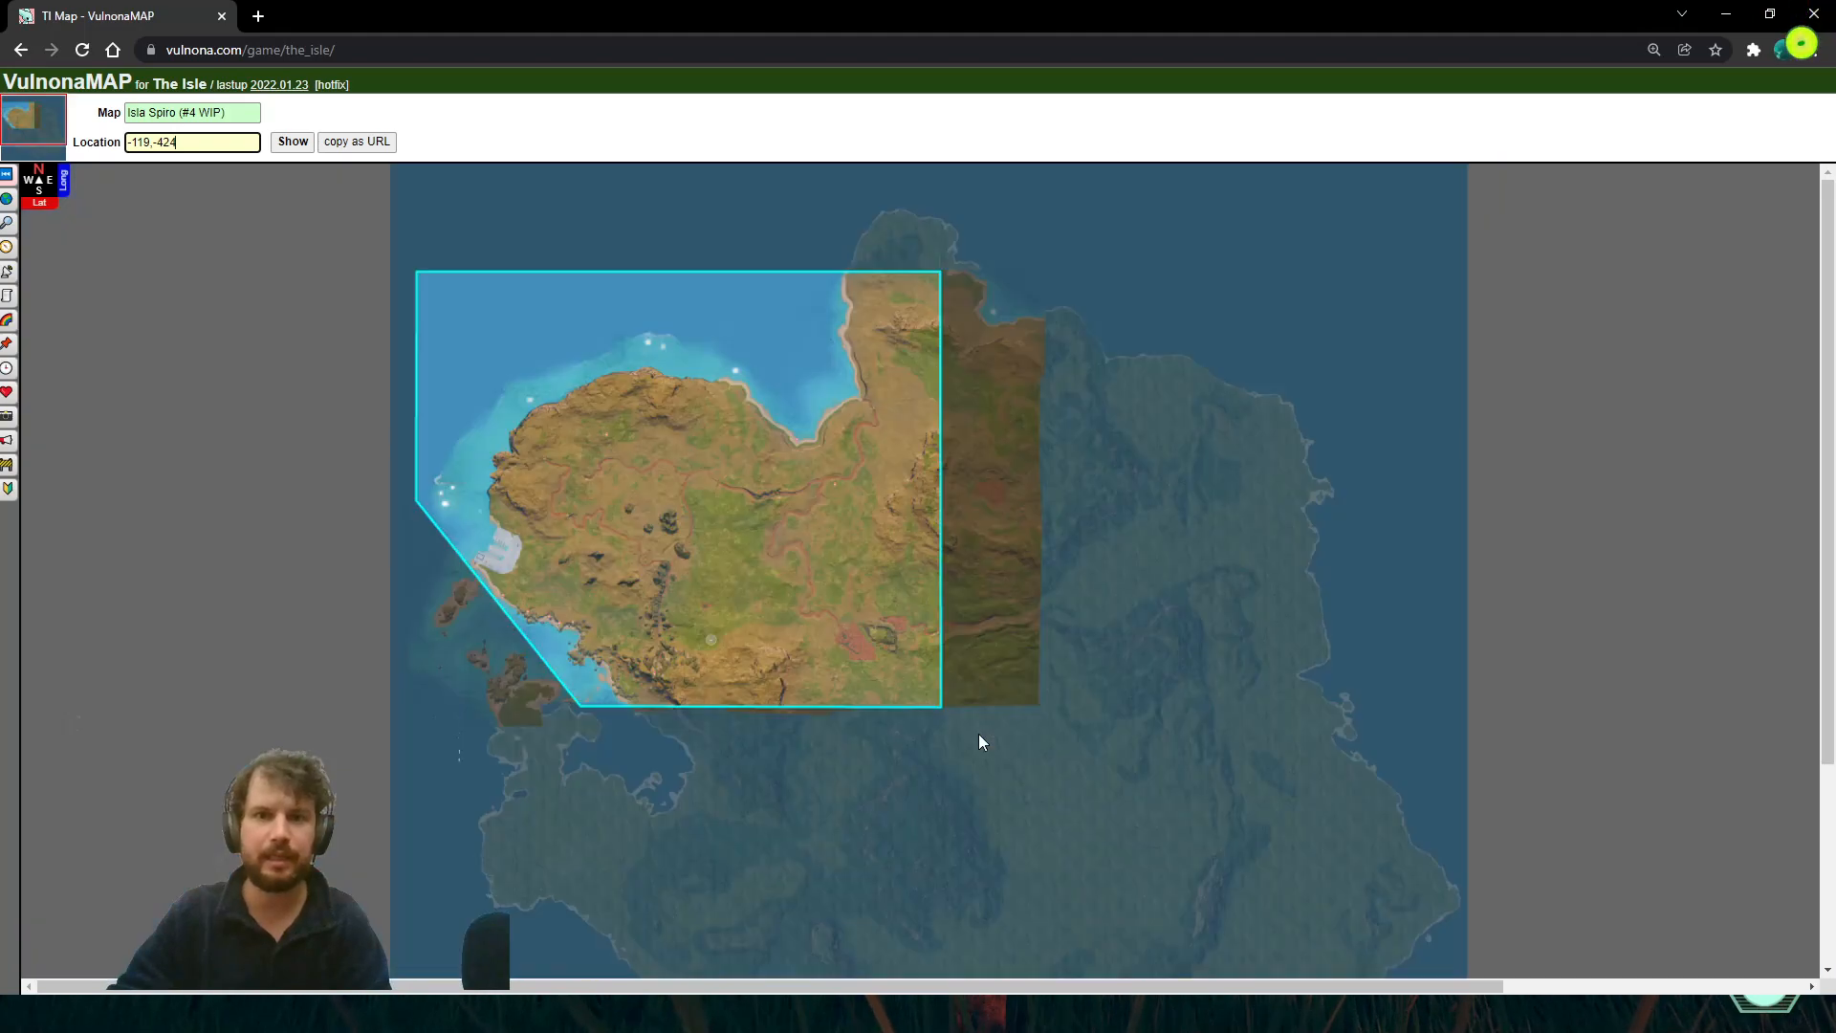
Nudge the island overview upward to frame the marker inside the barrier zone
{"action": "left_click_drag", "start_coordinate": [981, 741], "coordinate": [881, 645]}
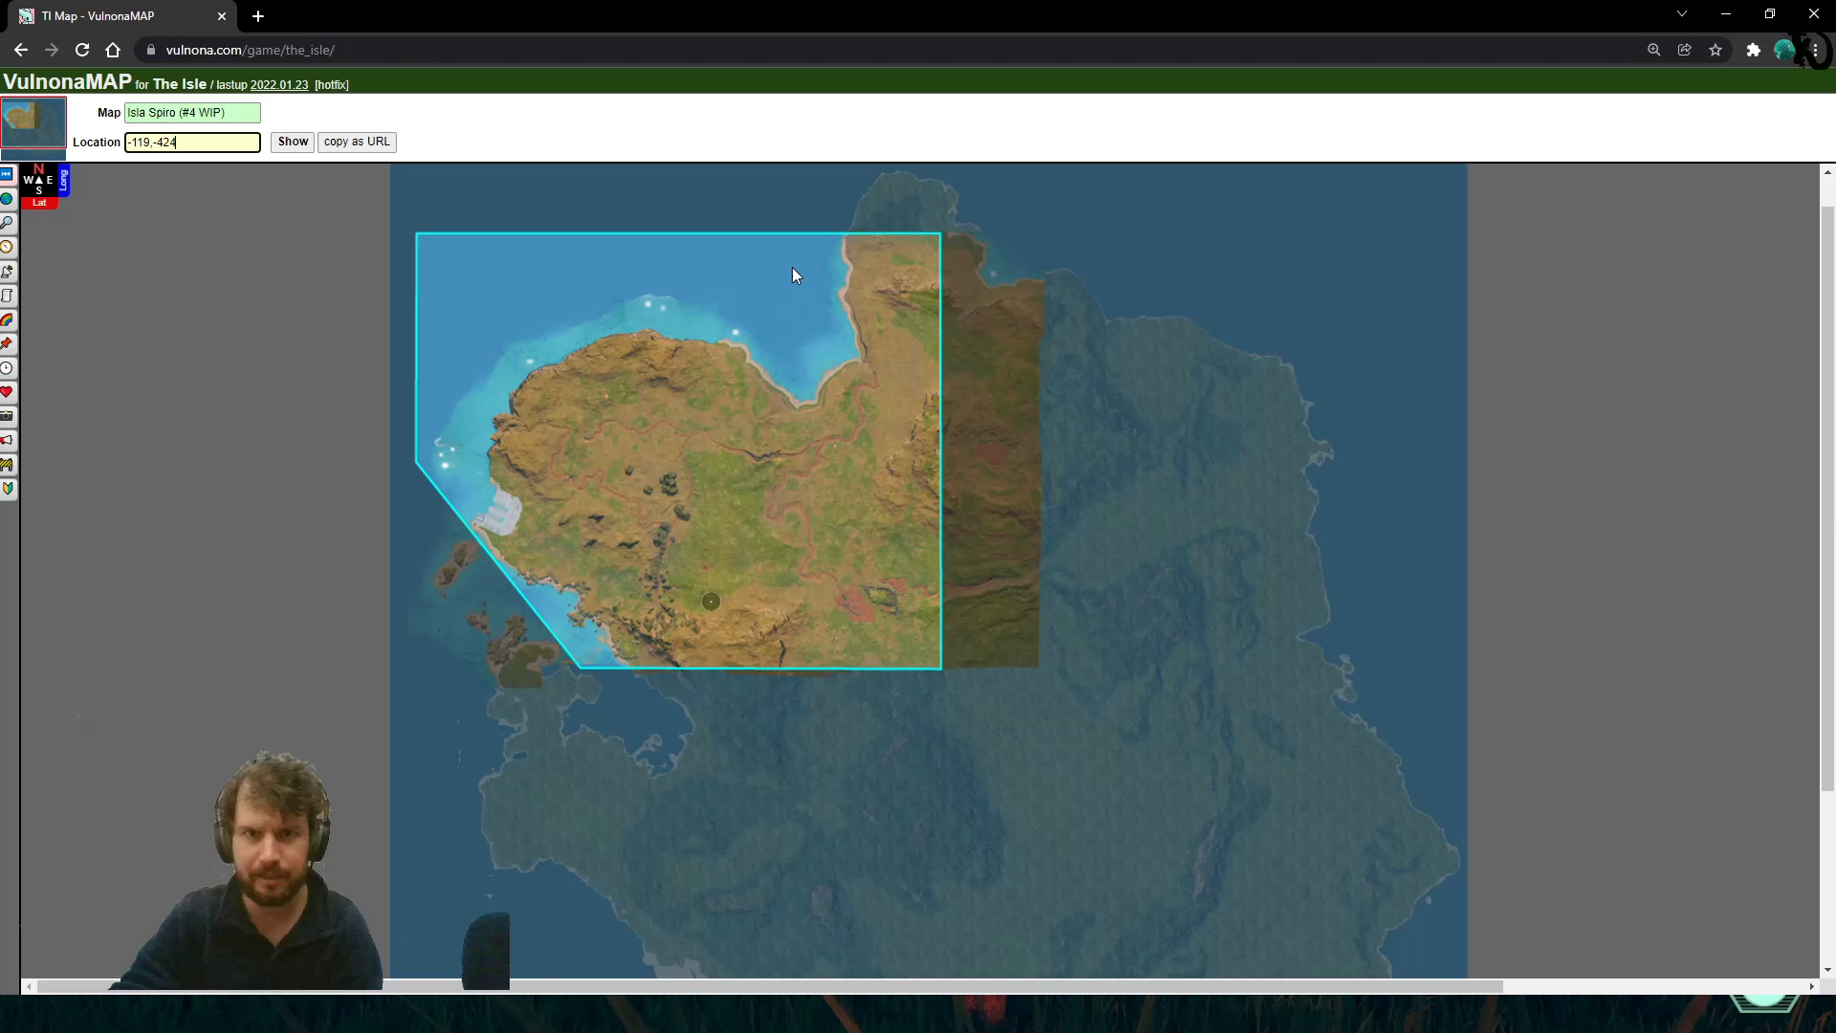
{"action": "mouse_move", "coordinate": [995, 526]}
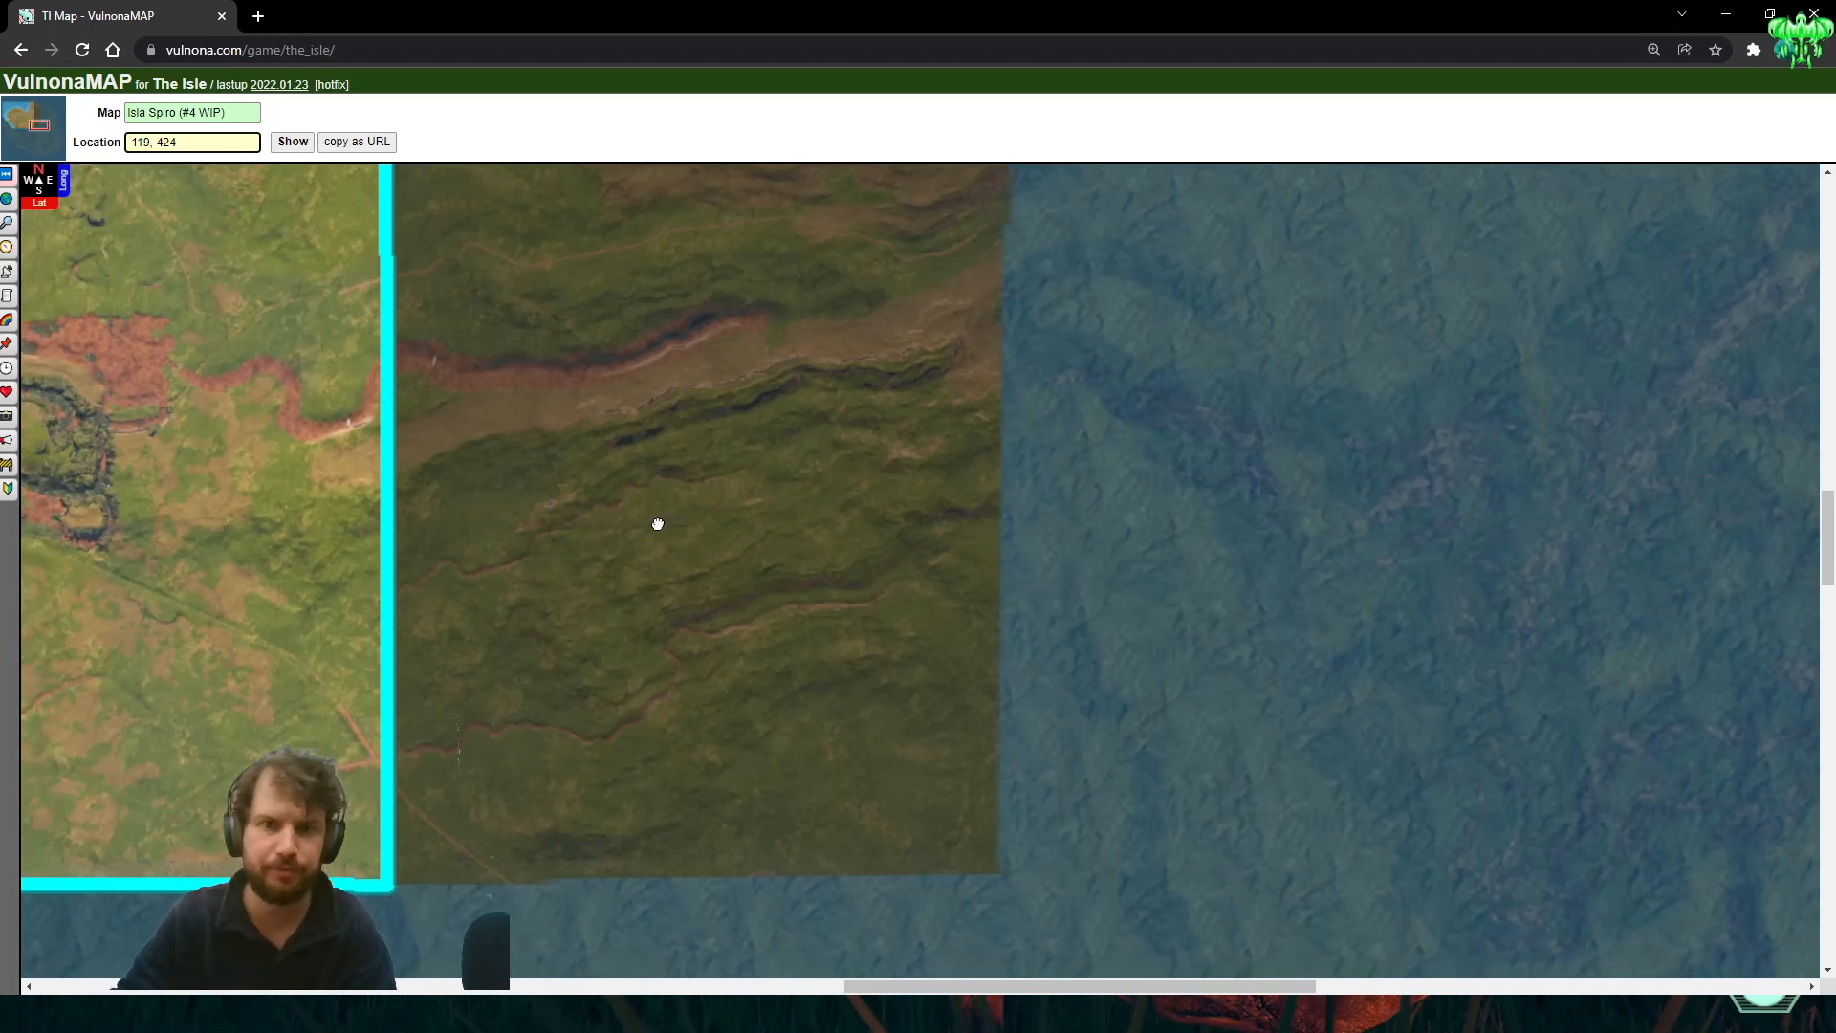
{"action": "mouse_move", "coordinate": [376, 586]}
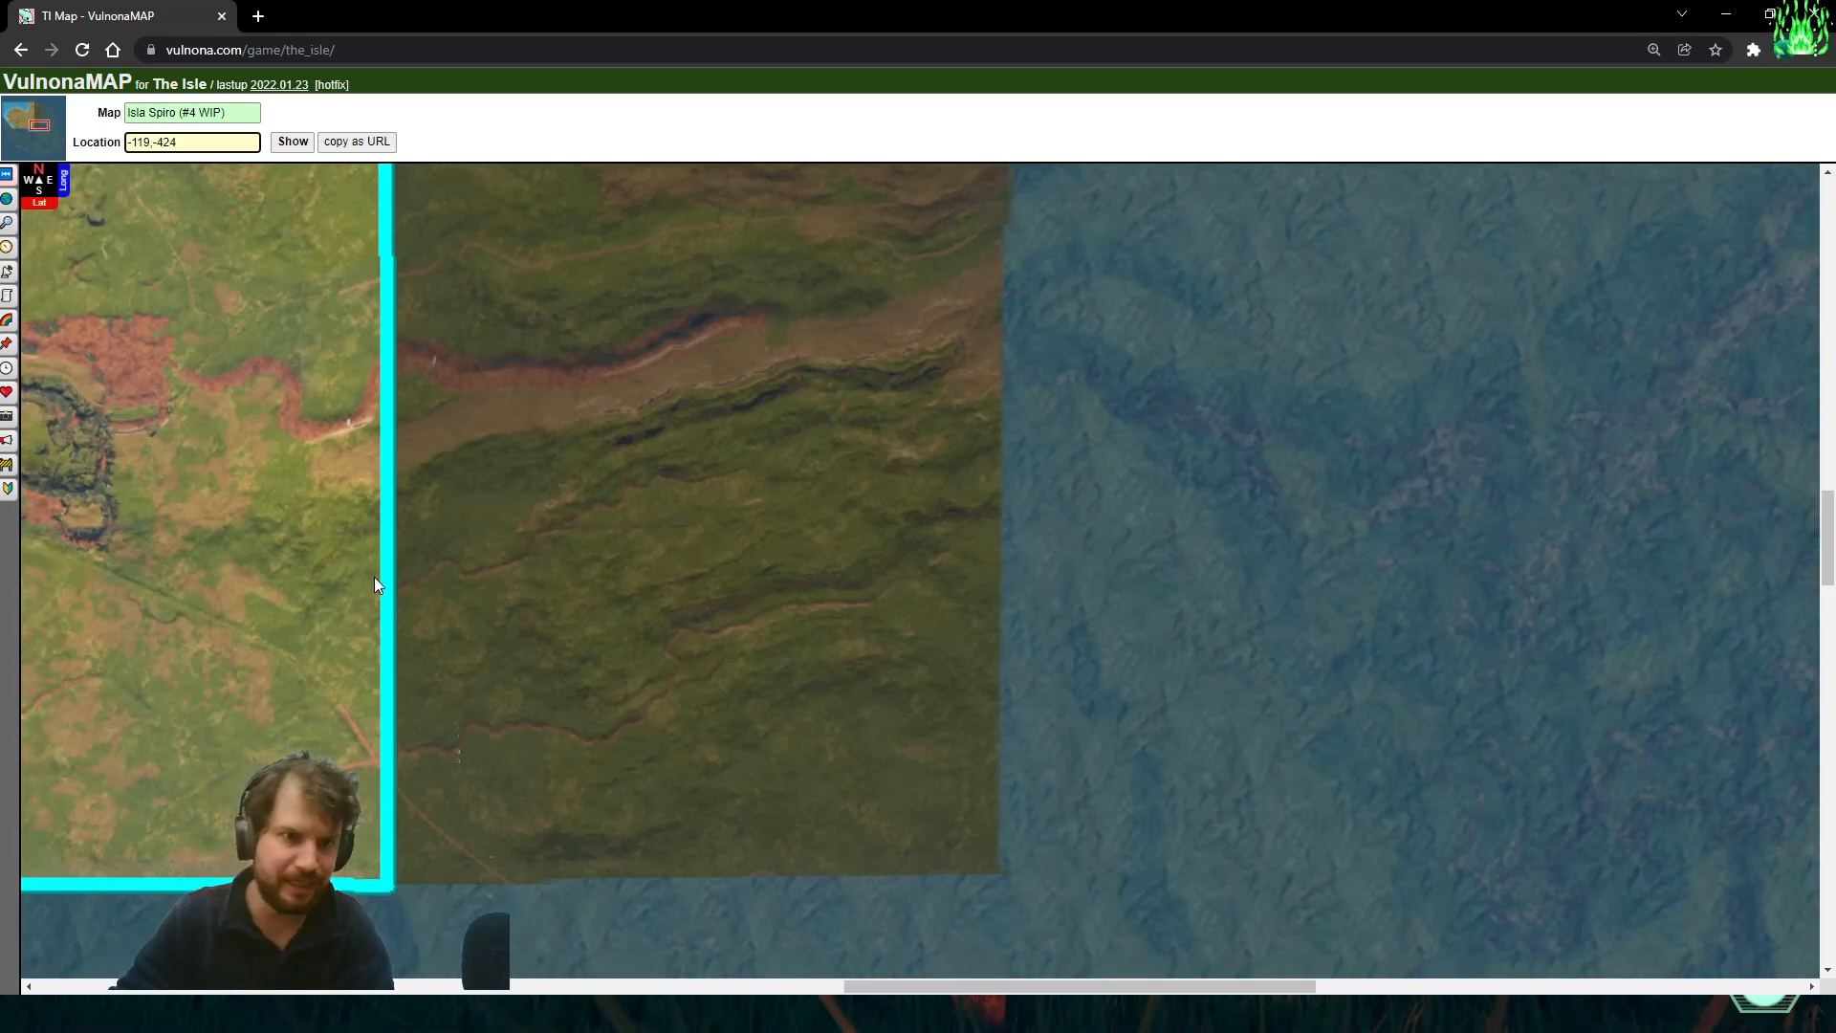
{"action": "mouse_move", "coordinate": [542, 577]}
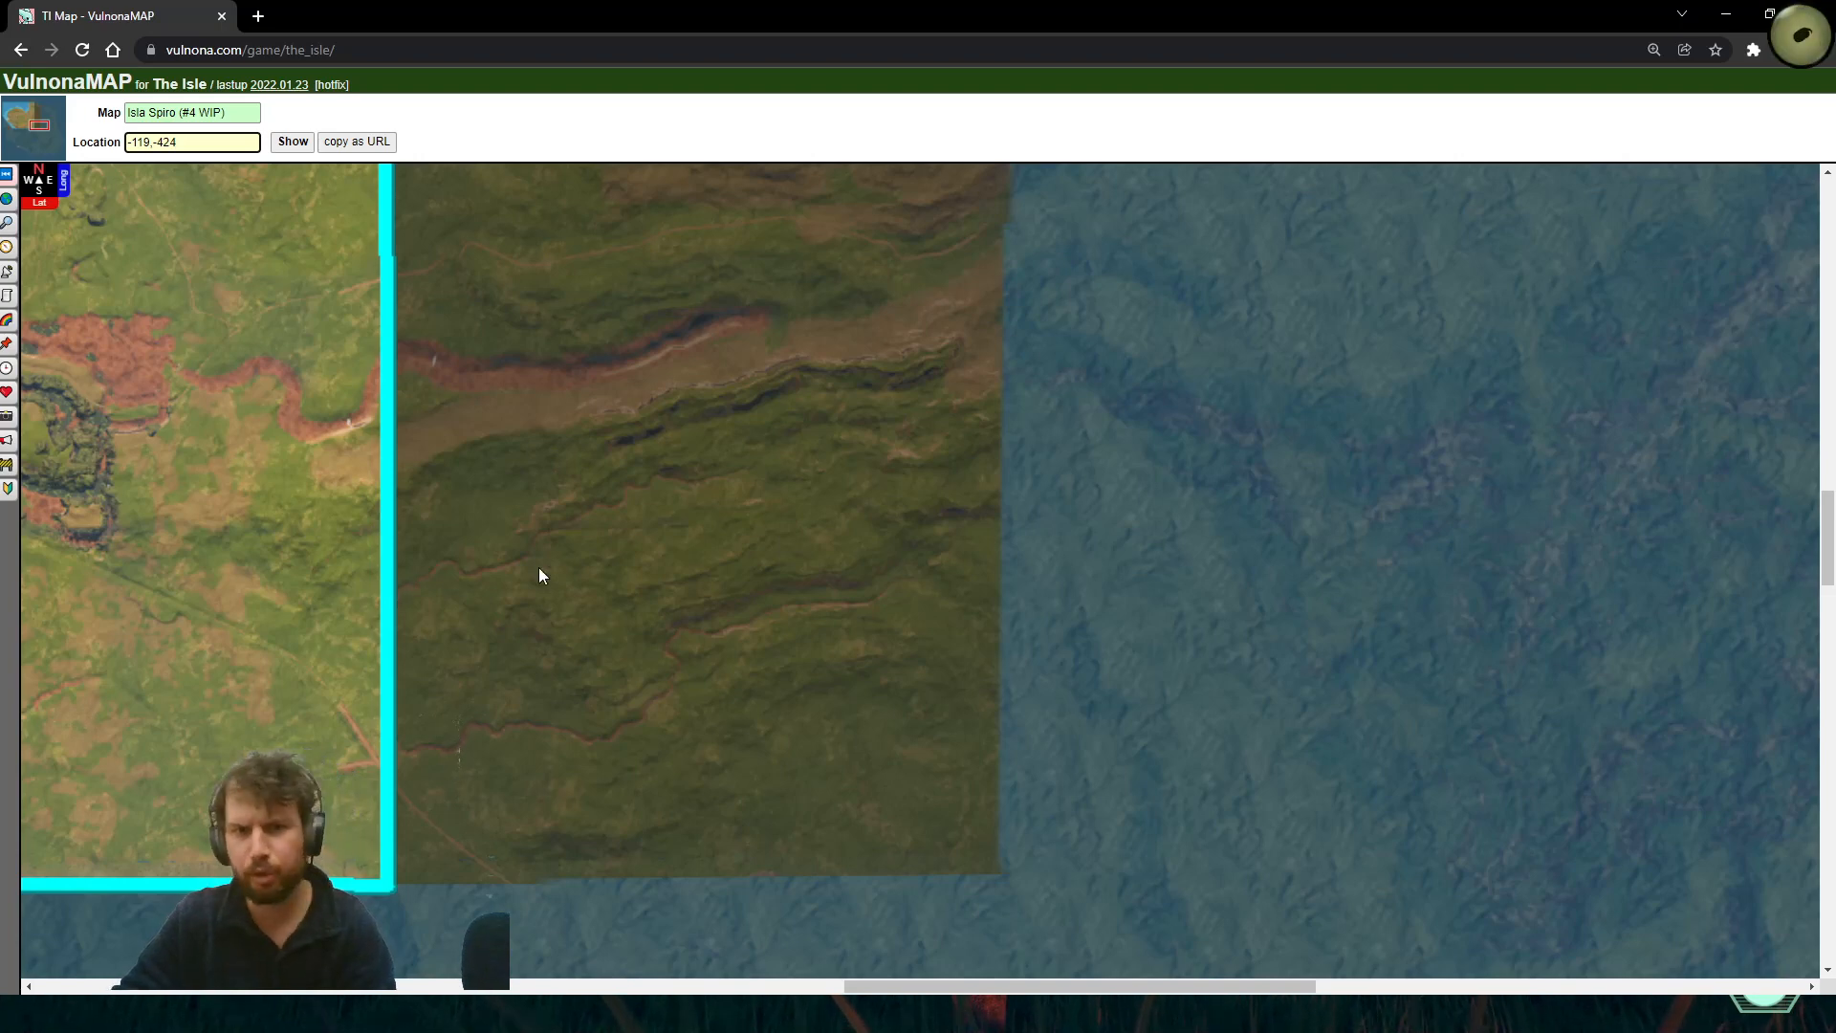
{"action": "mouse_move", "coordinate": [914, 594]}
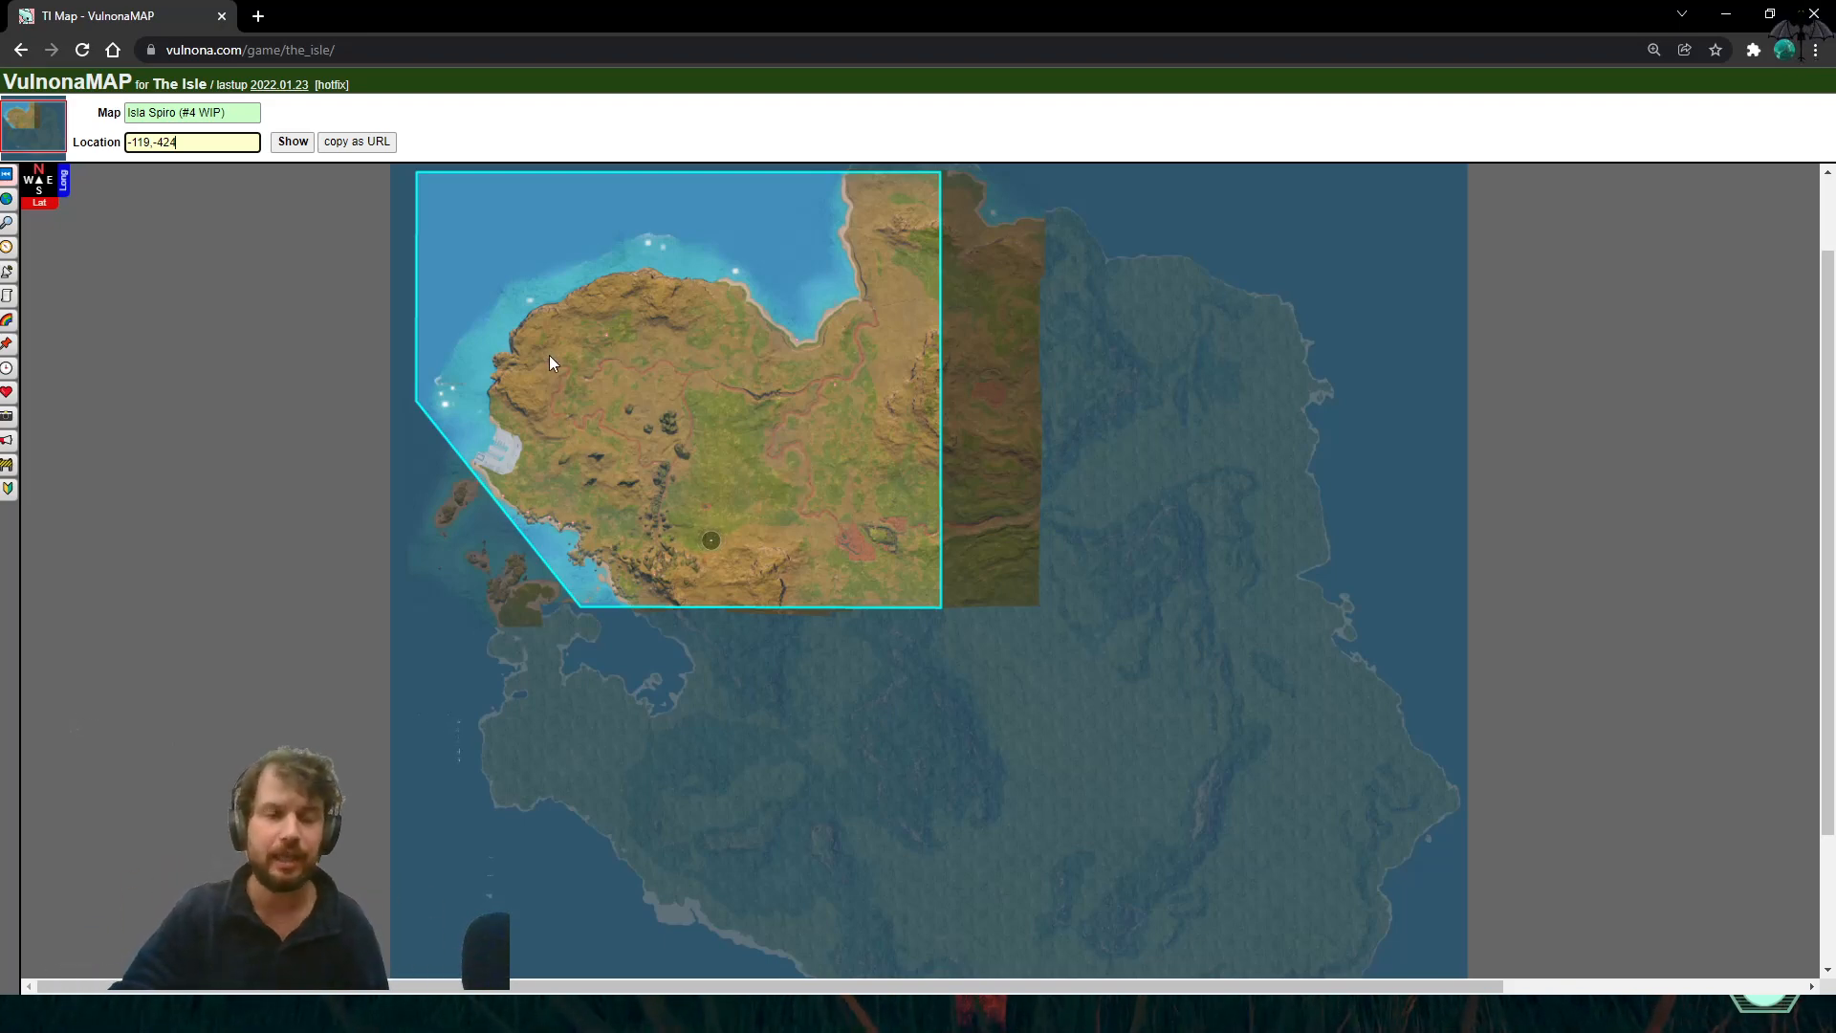
{"action": "mouse_move", "coordinate": [814, 546]}
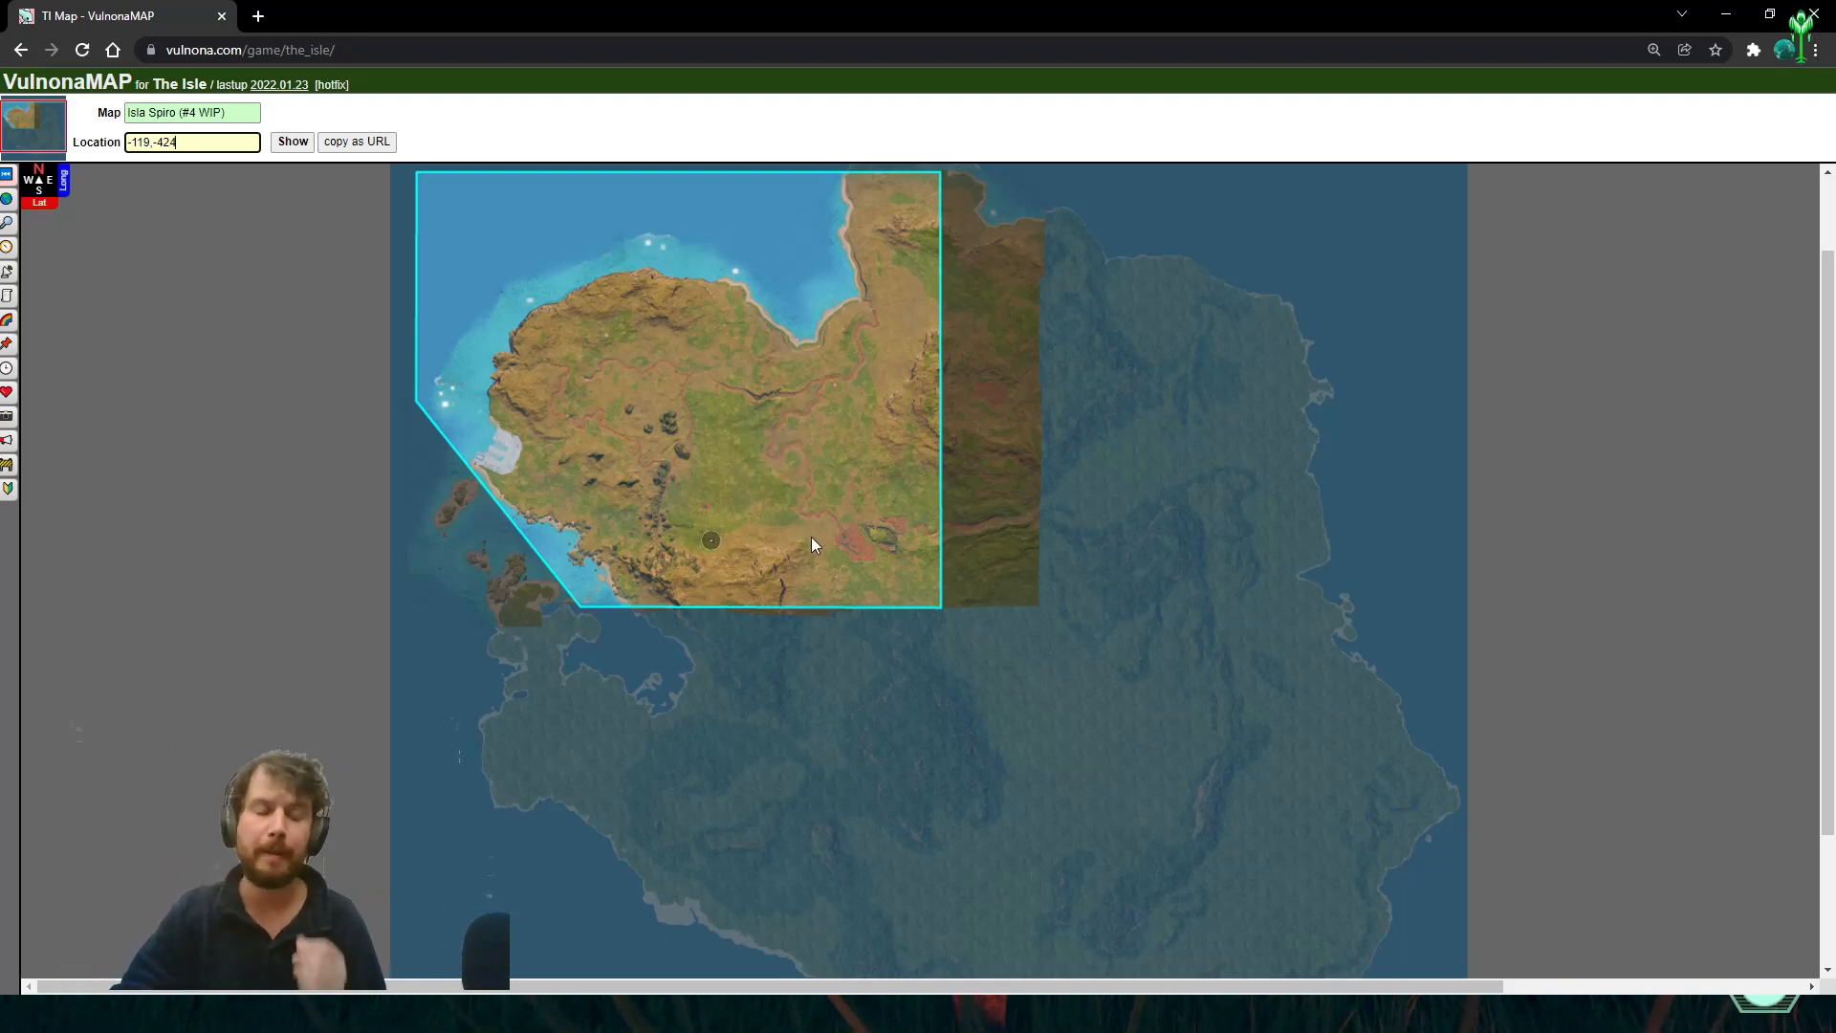